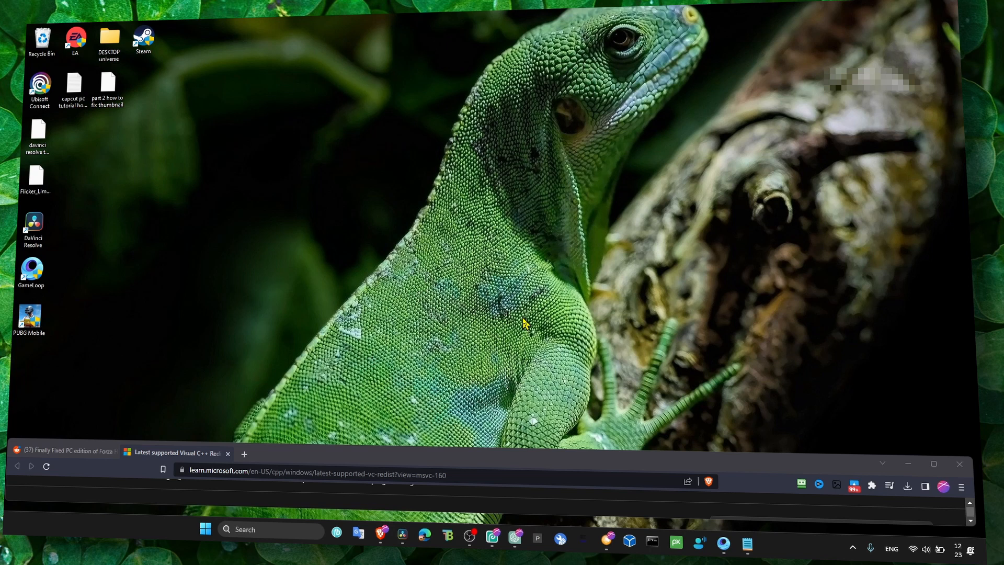
mouse_move(432, 262)
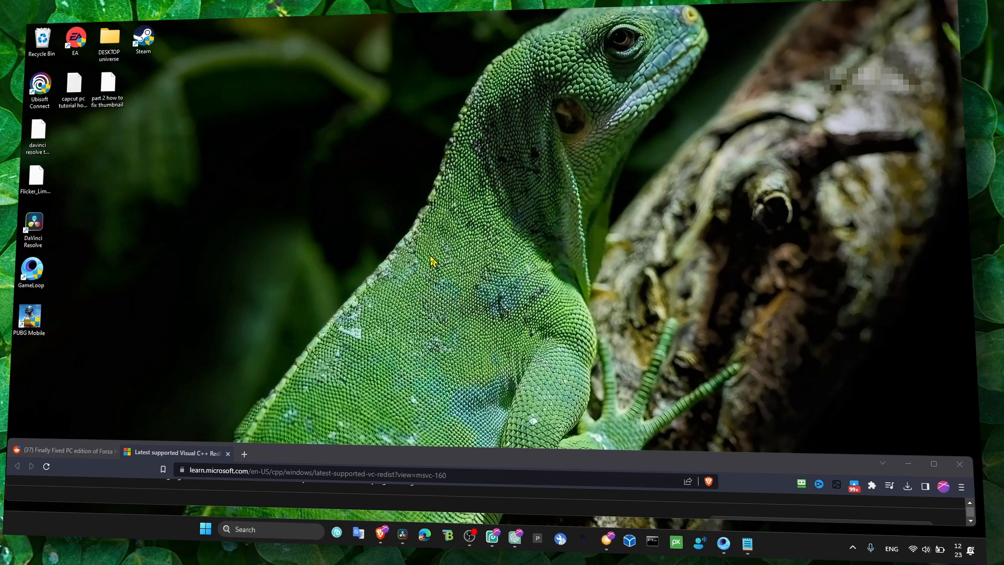
mouse_move(435, 268)
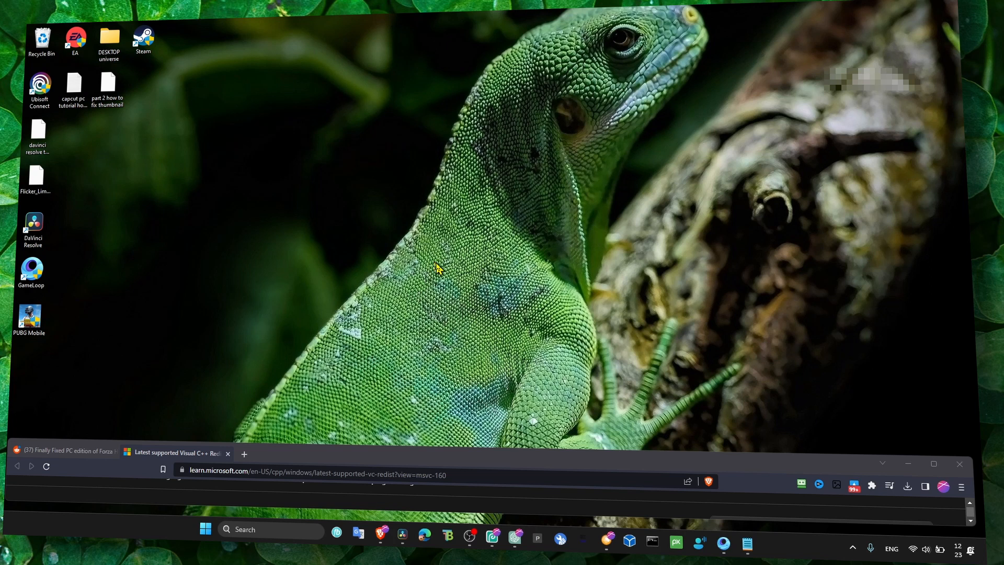
mouse_move(461, 391)
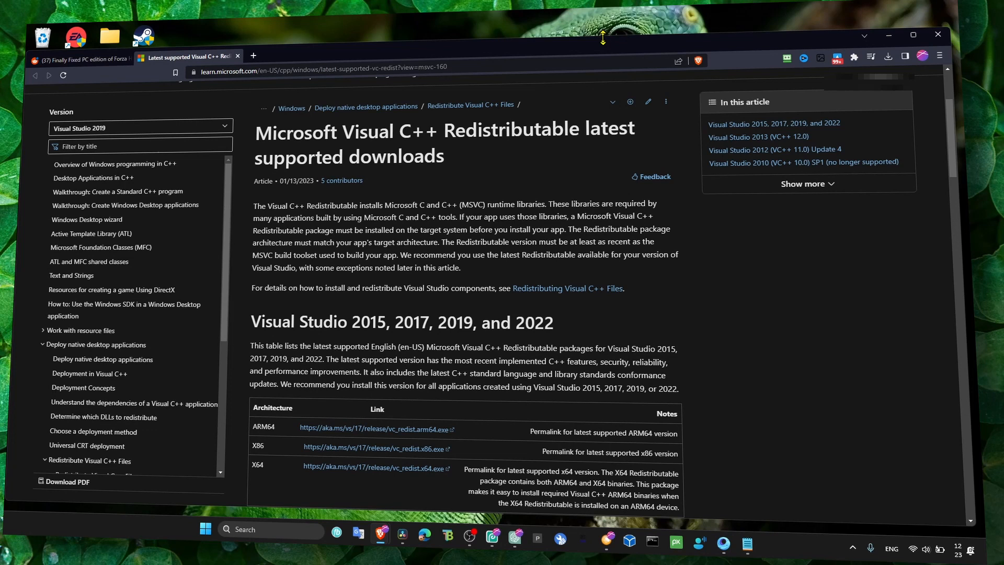
mouse_move(534, 102)
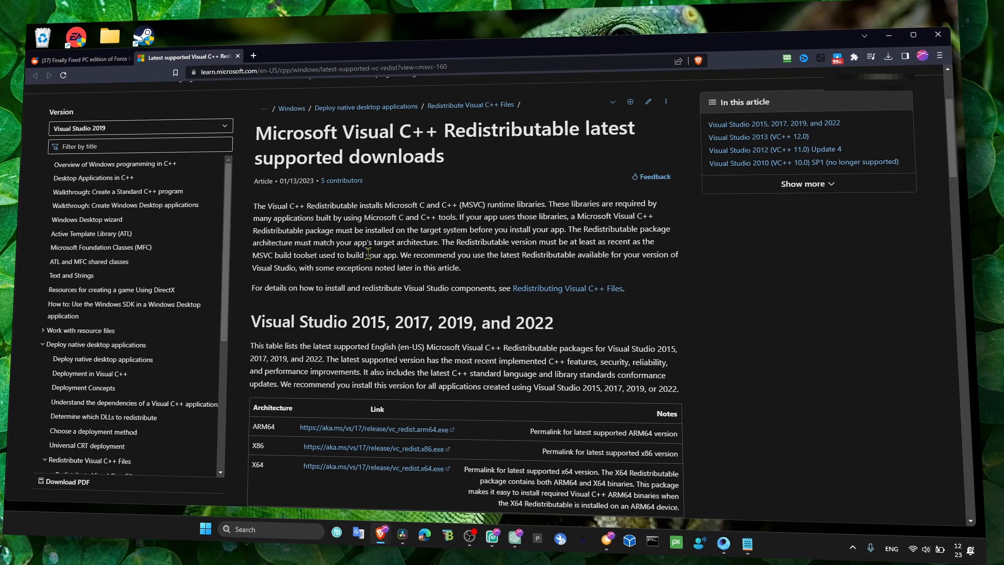
mouse_move(383, 230)
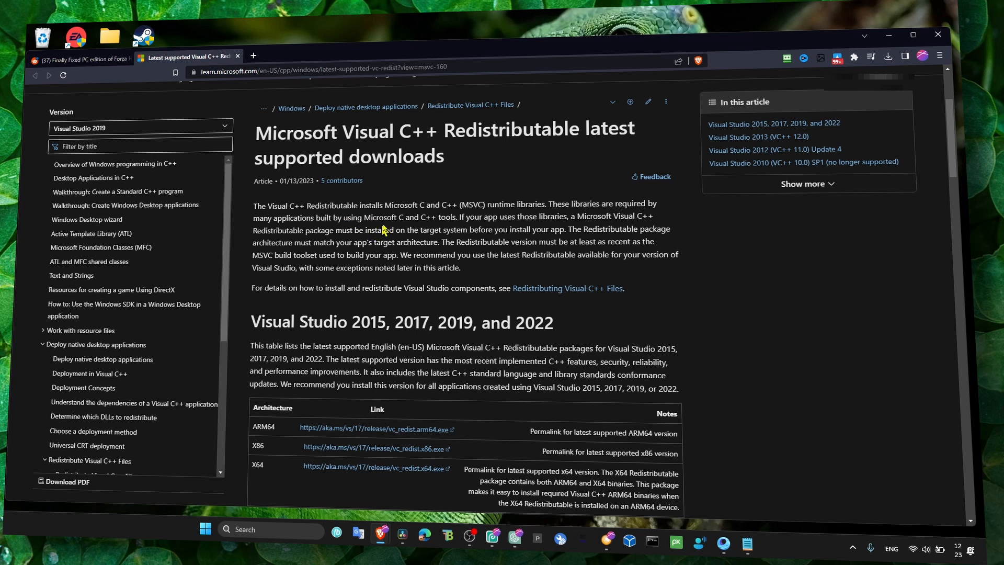
mouse_move(381, 206)
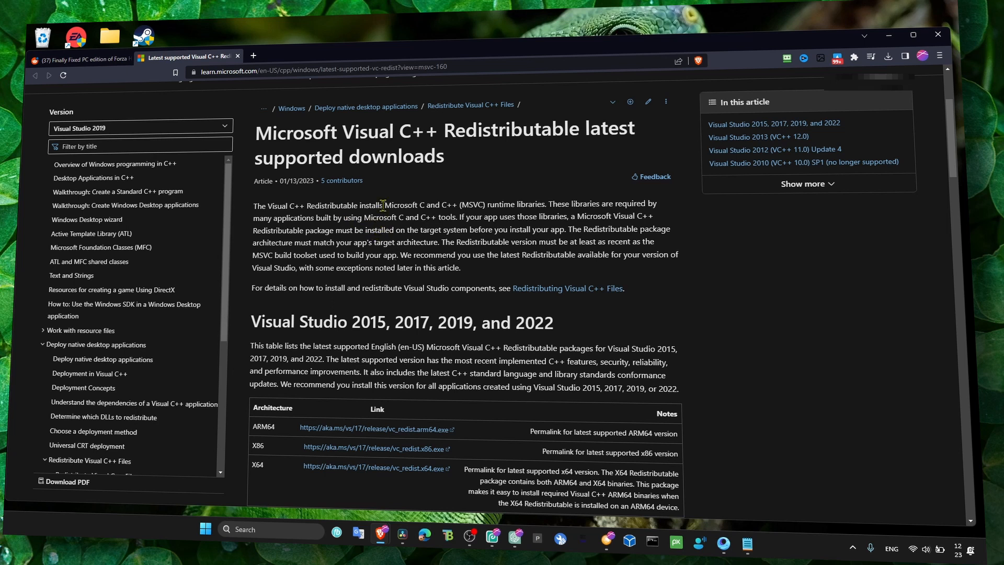
mouse_move(387, 203)
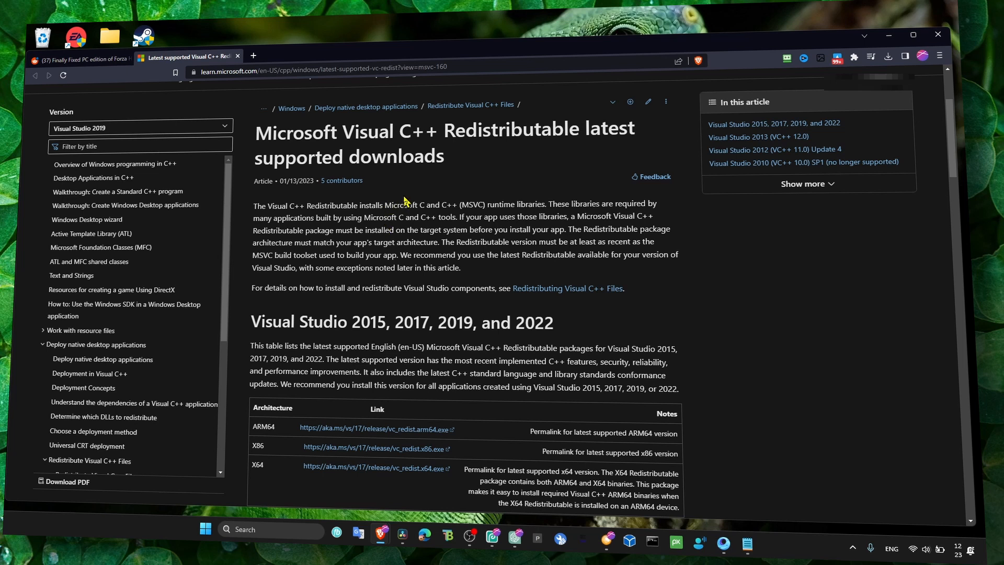
double_click(295, 133)
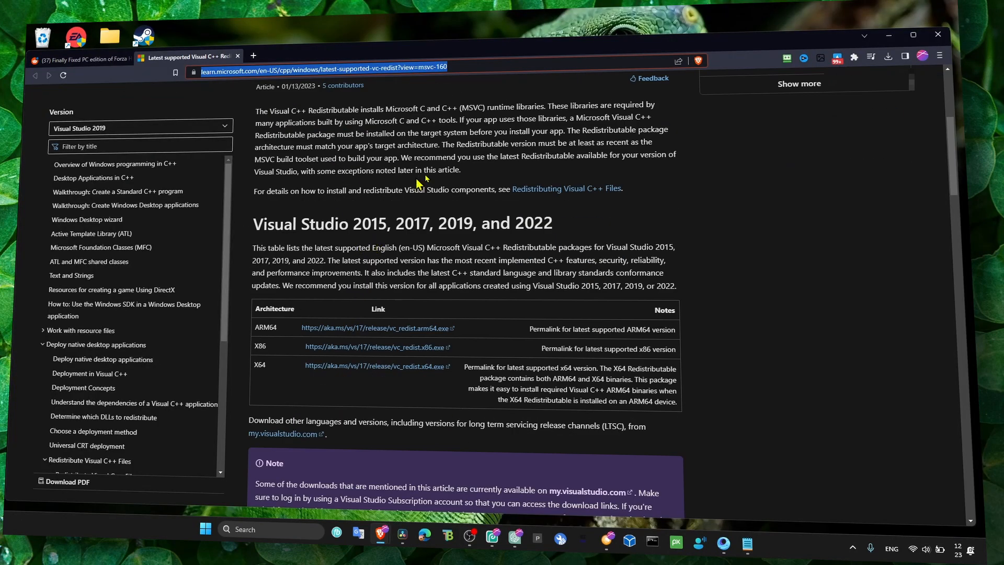
mouse_move(412, 147)
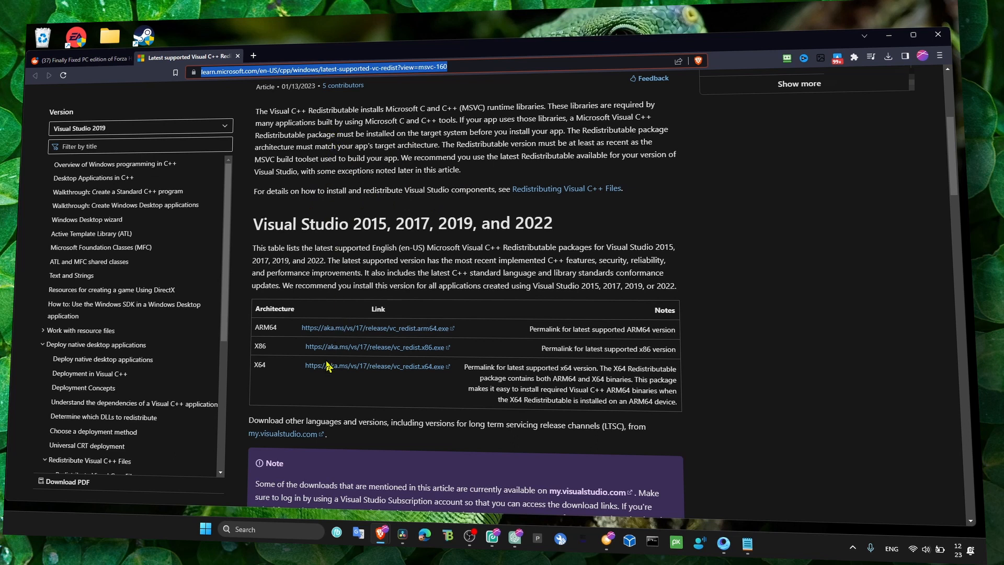
- Save VC_redist.x64.exe to Downloads from the article's link table, then switch to the Reddit crash-fix tab
click(377, 366)
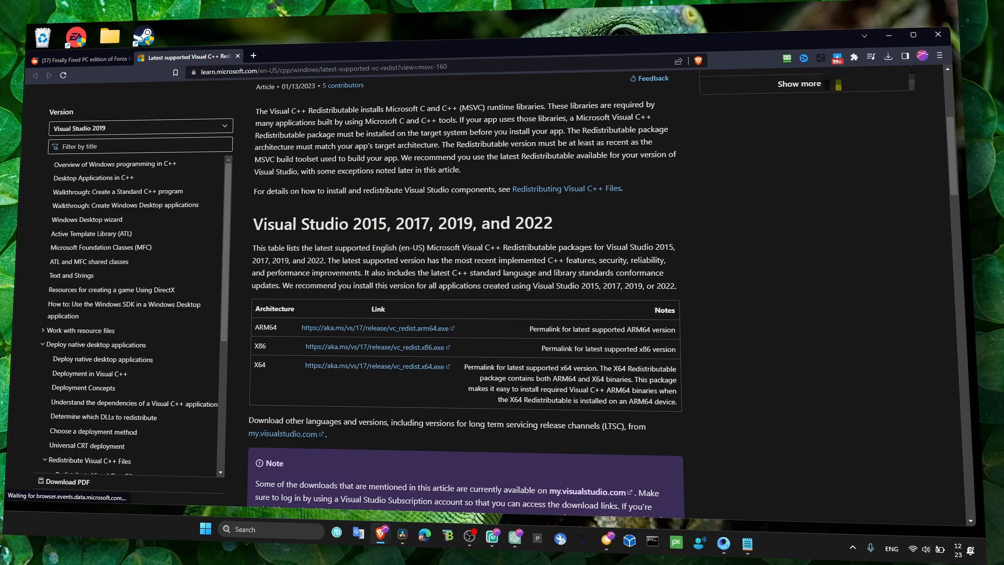
click(376, 366)
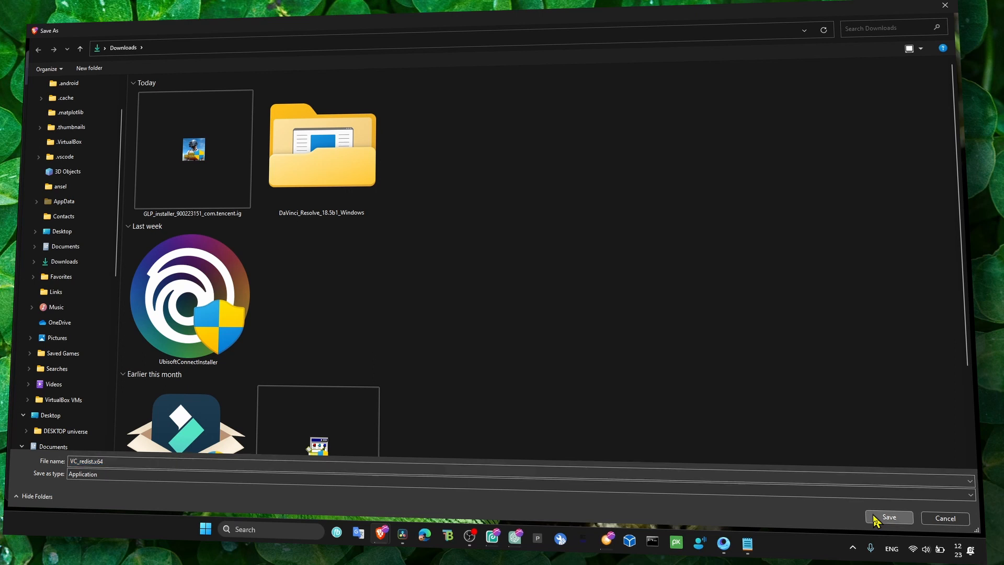
click(890, 518)
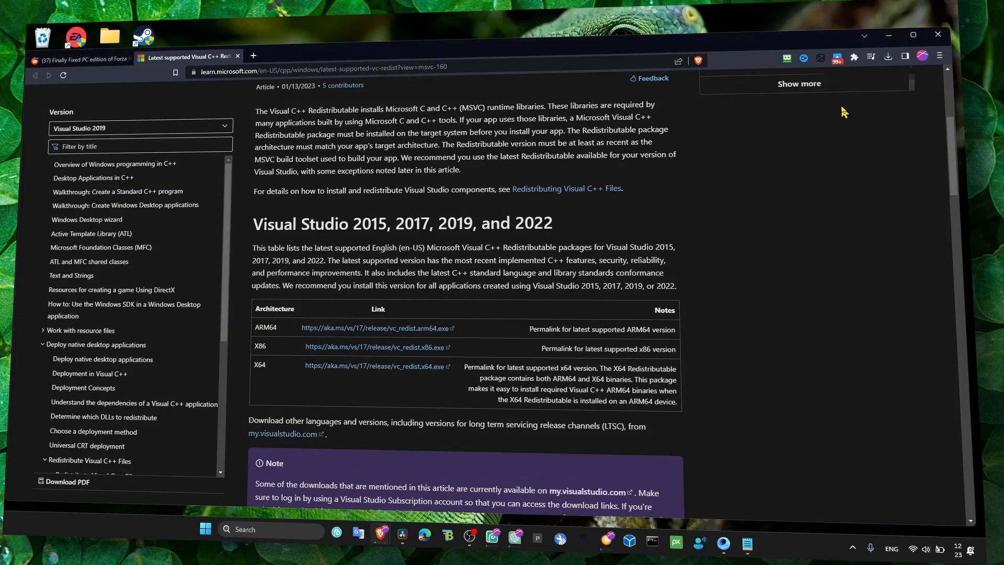
click(889, 56)
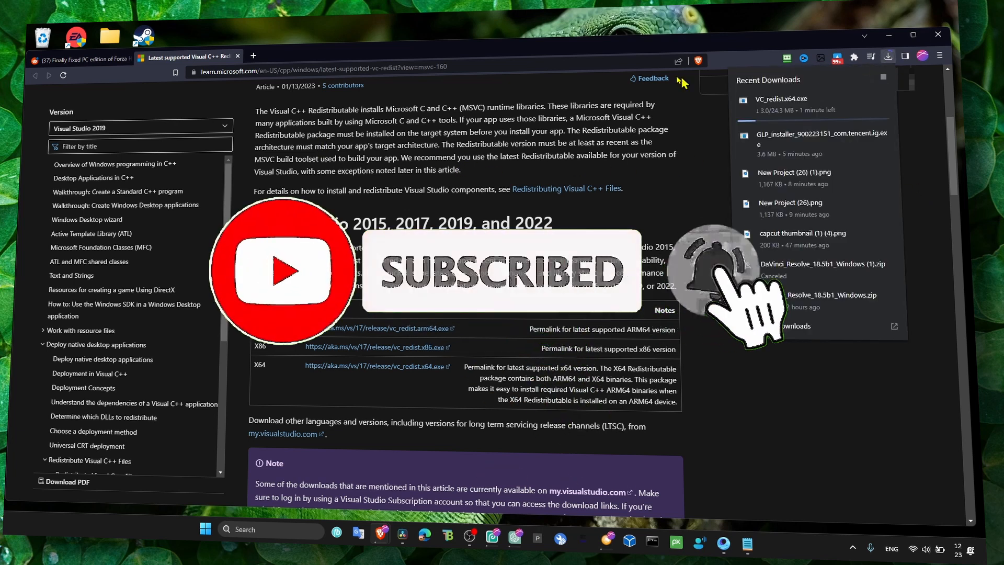
click(76, 57)
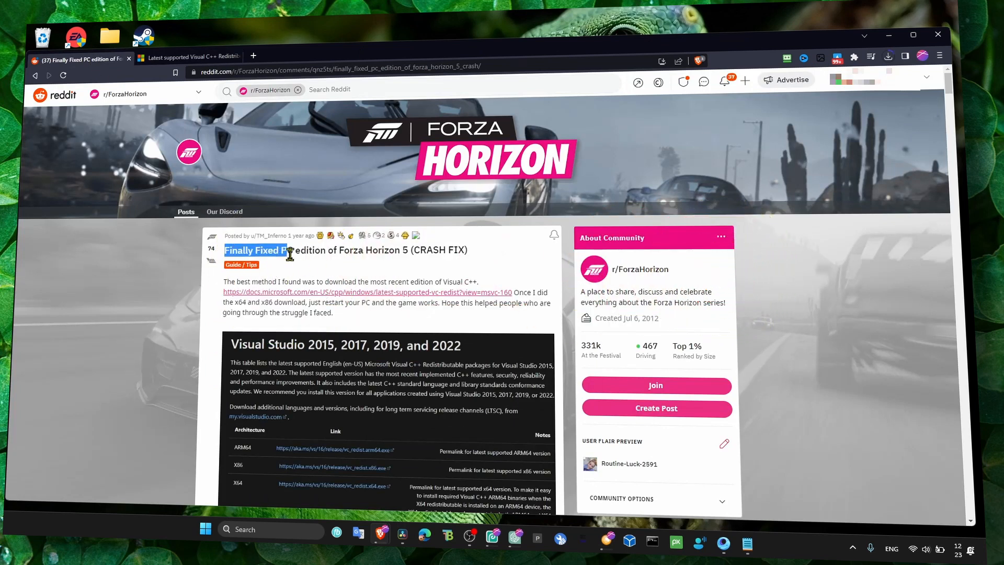
- Scroll the r/ForzaHorizon crash-fix post down to its comments beneath the Visual Studio table screenshot
scroll(down, 3)
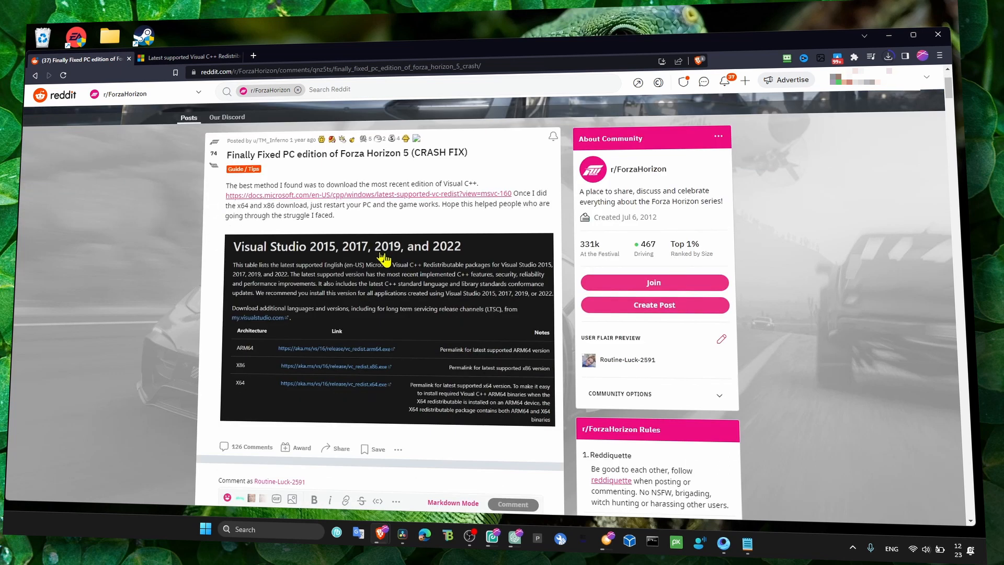
mouse_move(328, 196)
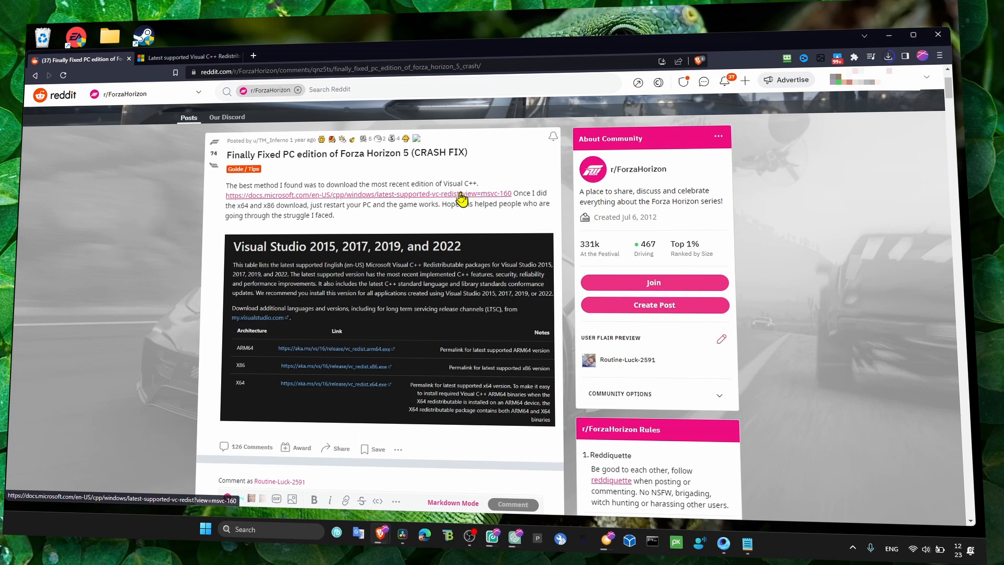
mouse_move(247, 214)
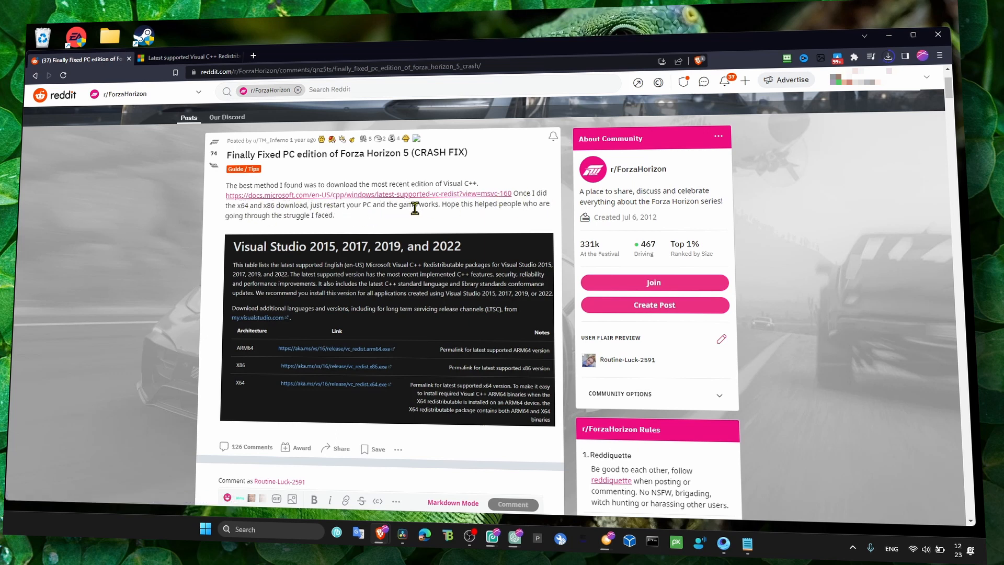
mouse_move(255, 231)
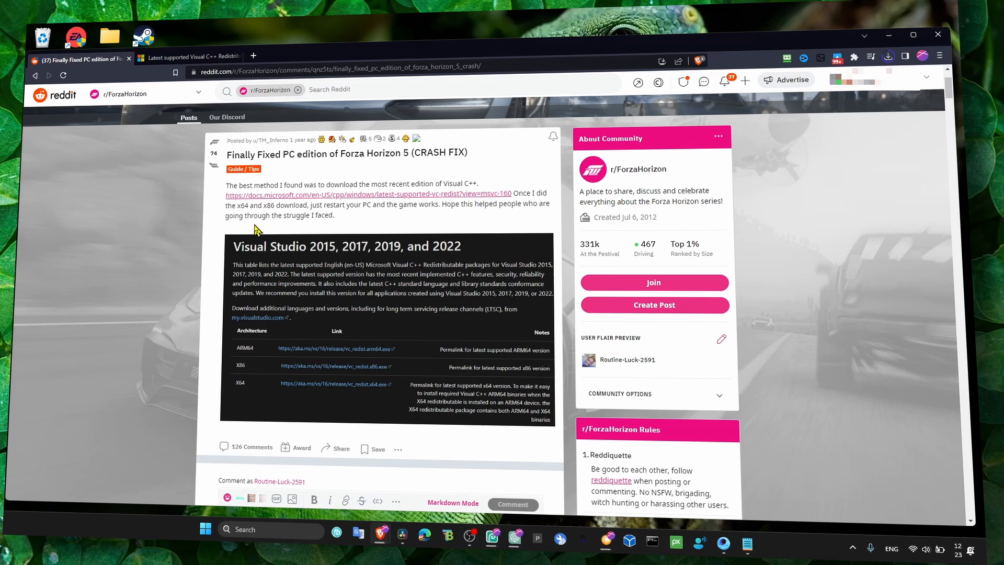
mouse_move(265, 221)
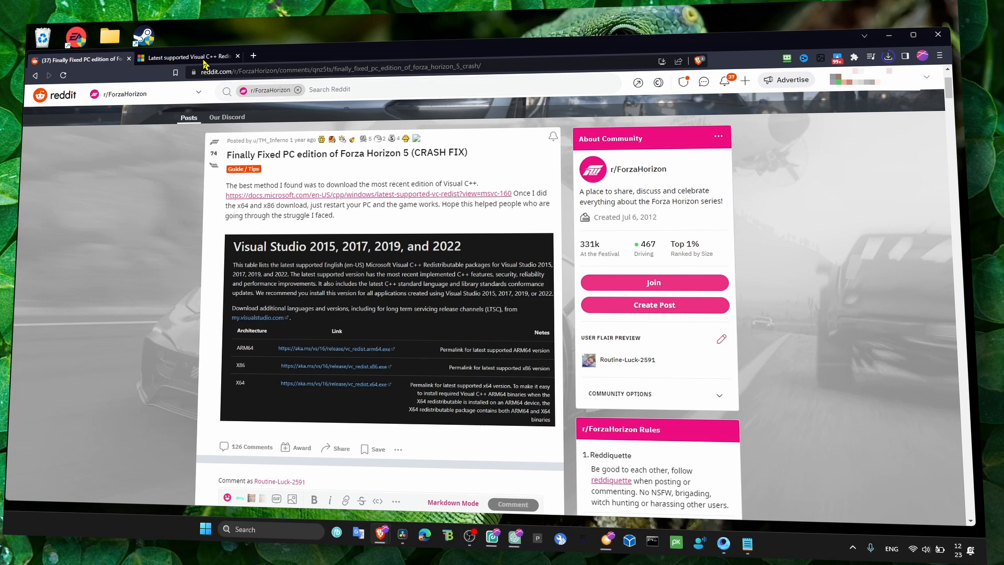
- Run the downloaded VC_redist.x64.exe, see Visual C++ 2015-2022 already installed, and close the Modify Setup window
click(187, 56)
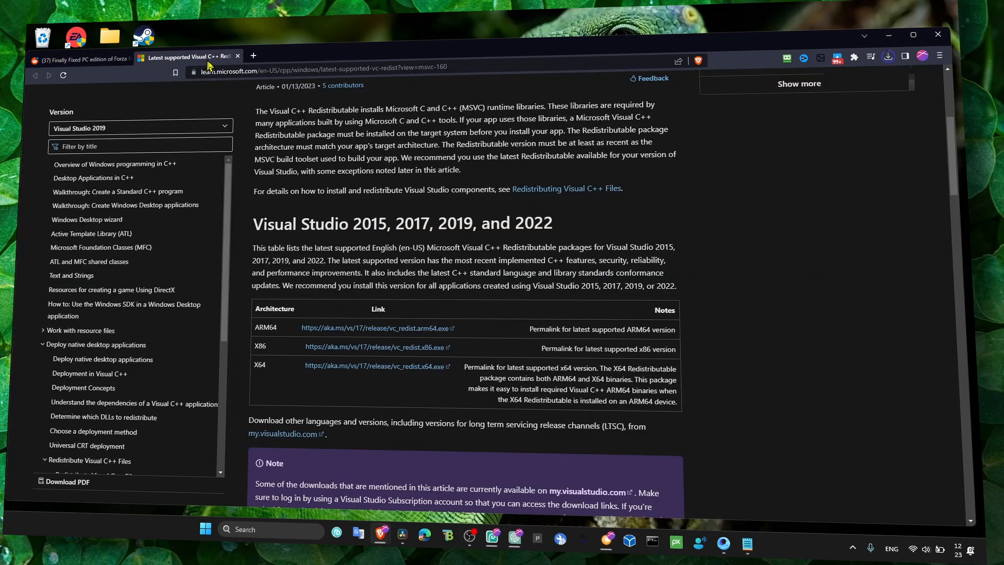
mouse_move(338, 132)
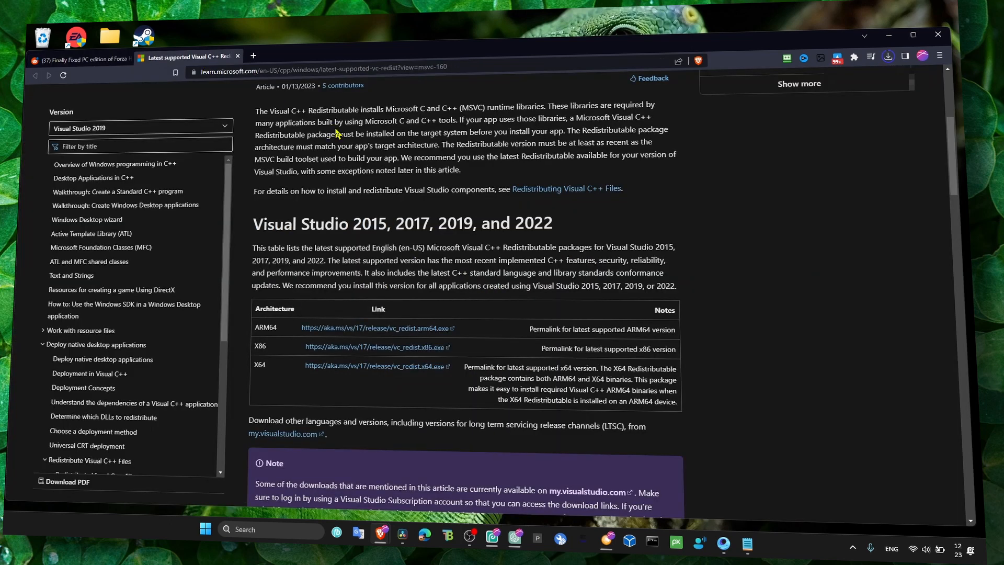
click(888, 56)
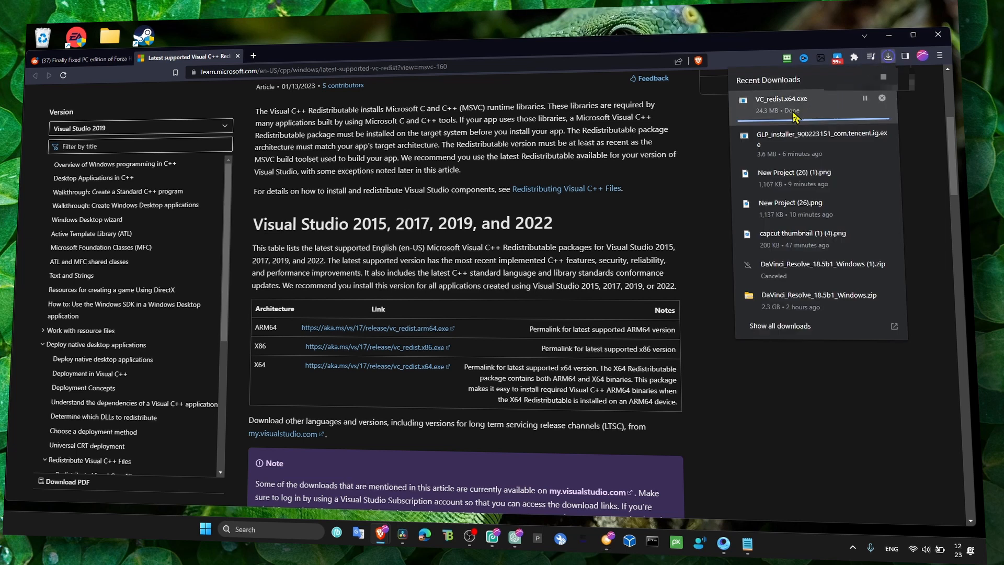
click(349, 286)
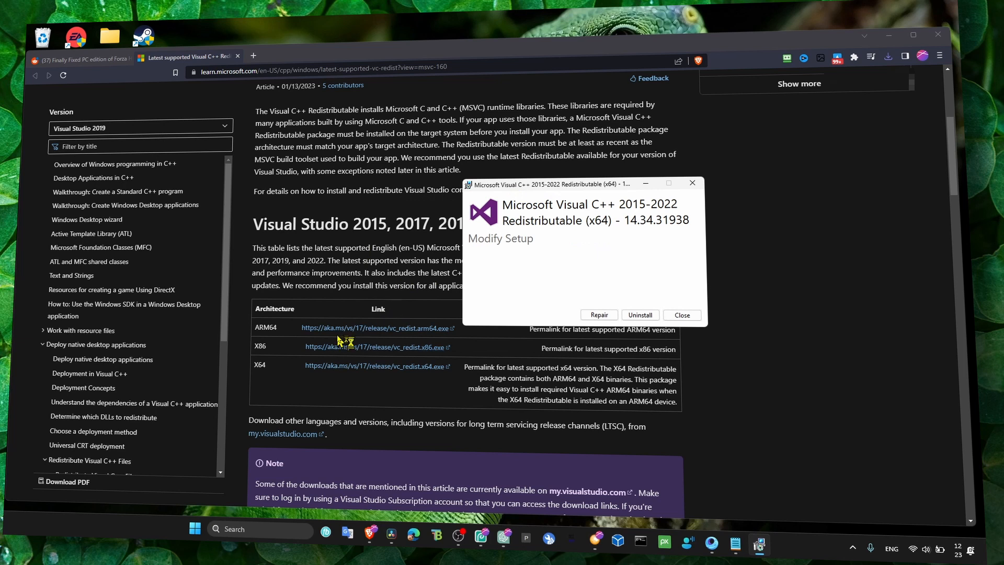
mouse_move(501, 273)
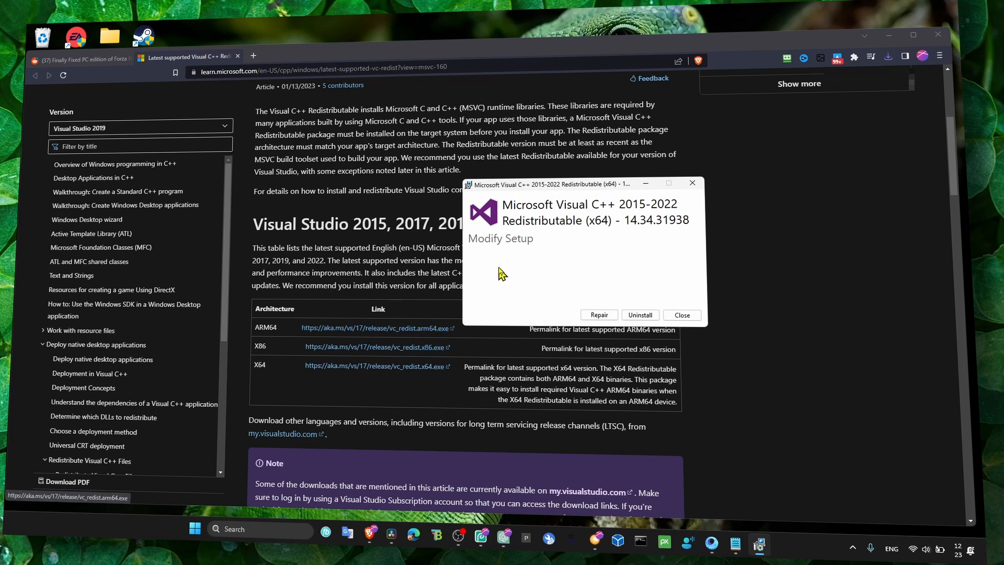
mouse_move(278, 377)
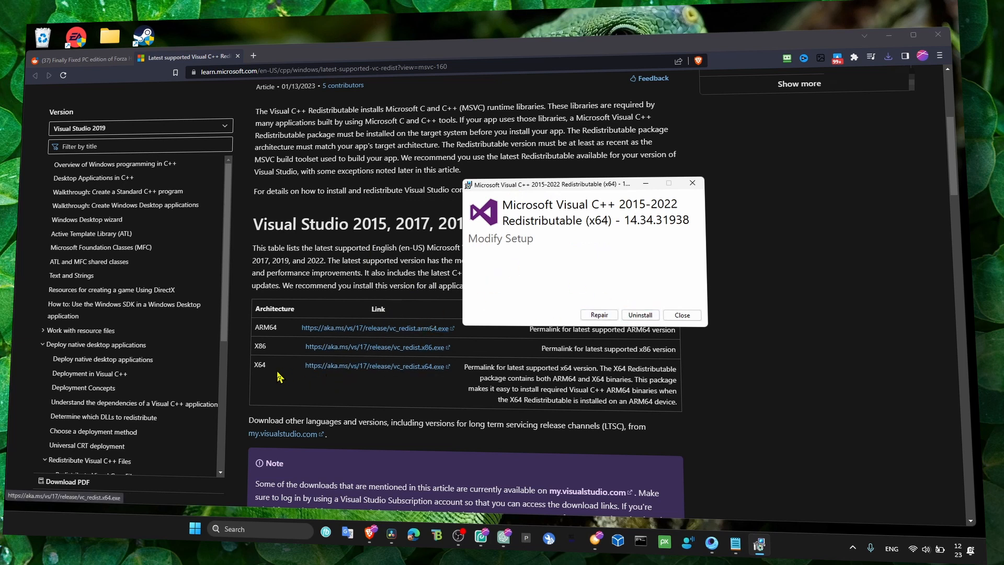
click(681, 315)
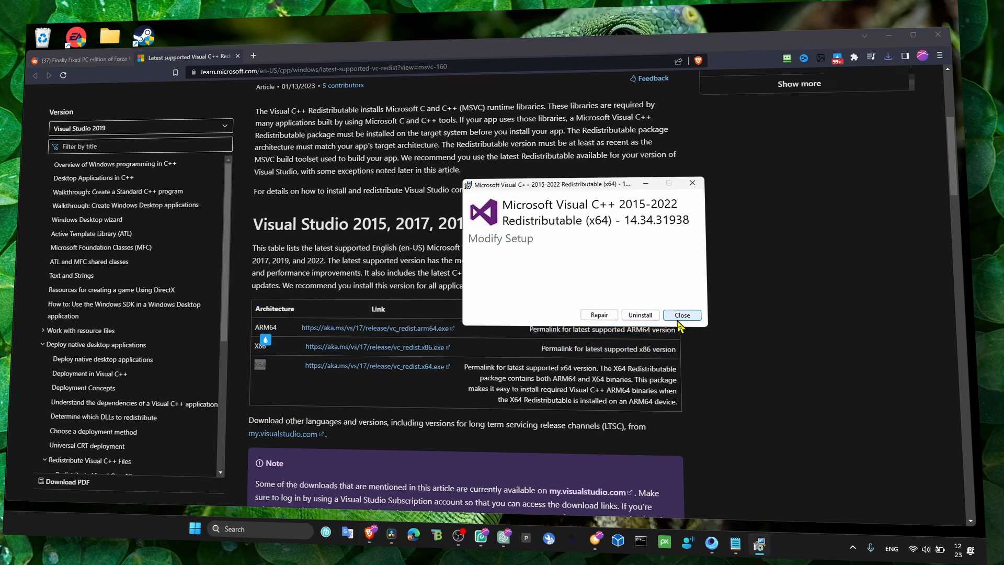
click(681, 315)
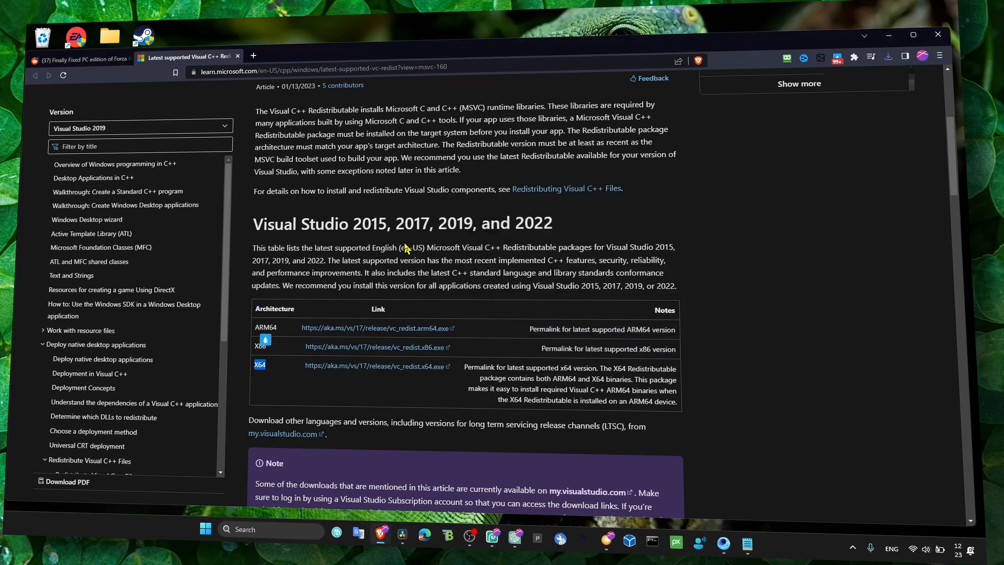